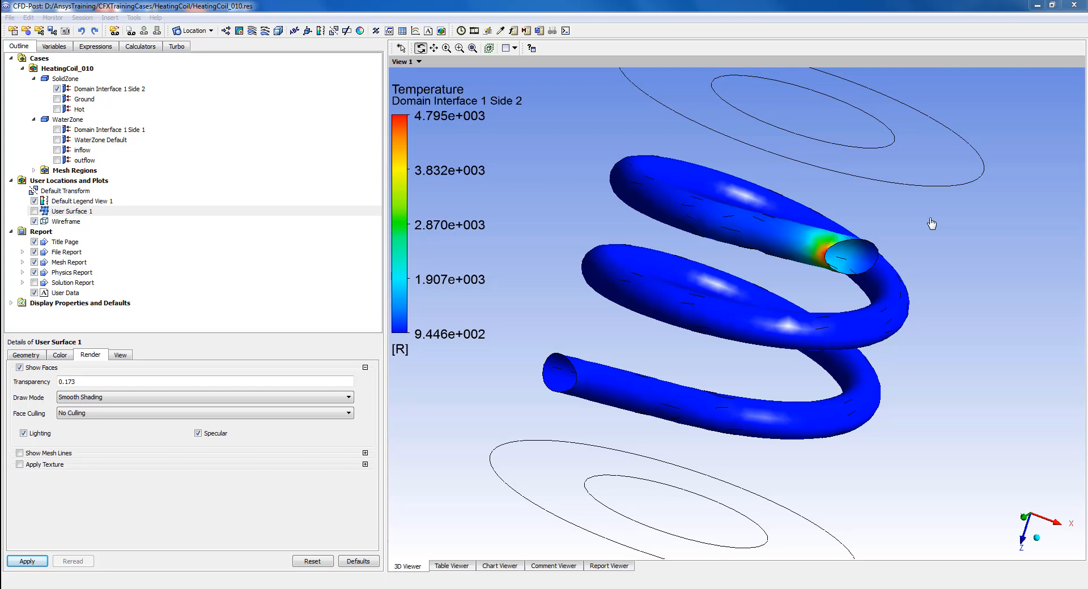
mouse_move(847, 345)
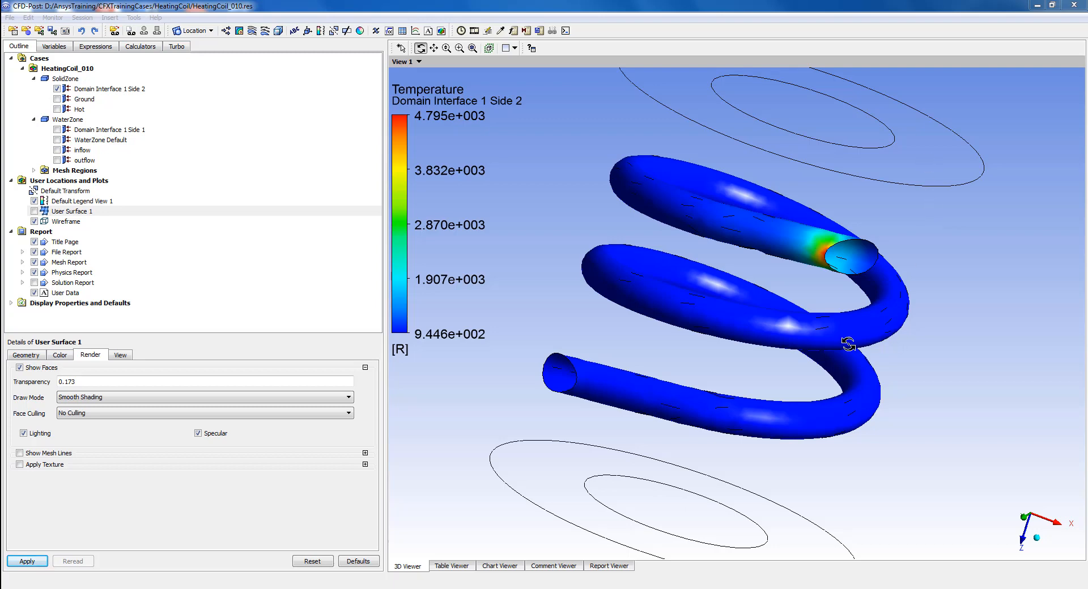
mouse_move(770, 342)
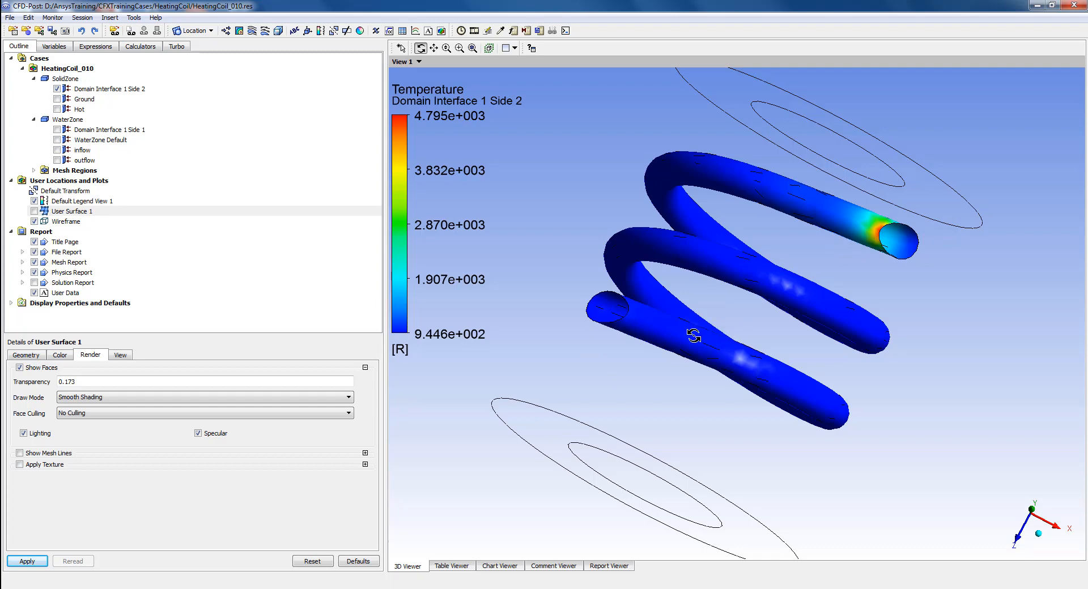
mouse_move(854, 301)
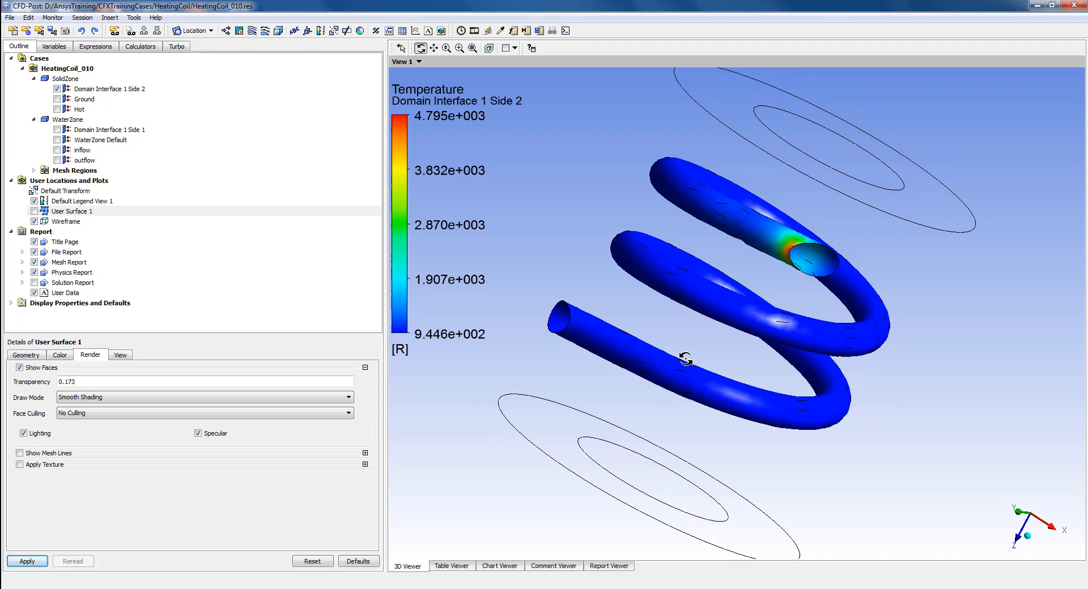
mouse_move(621, 333)
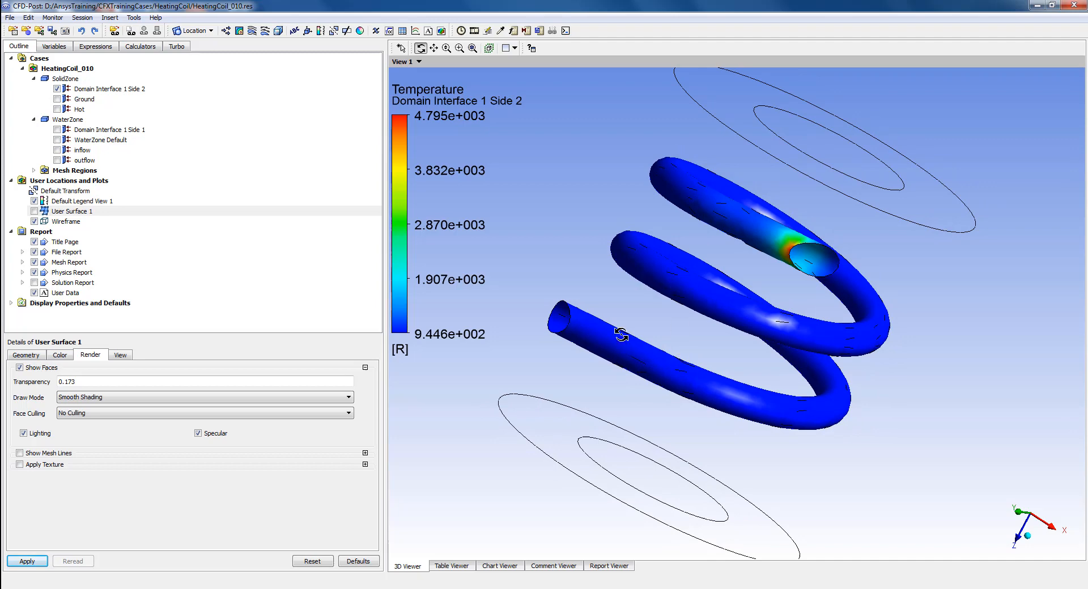
mouse_move(569, 349)
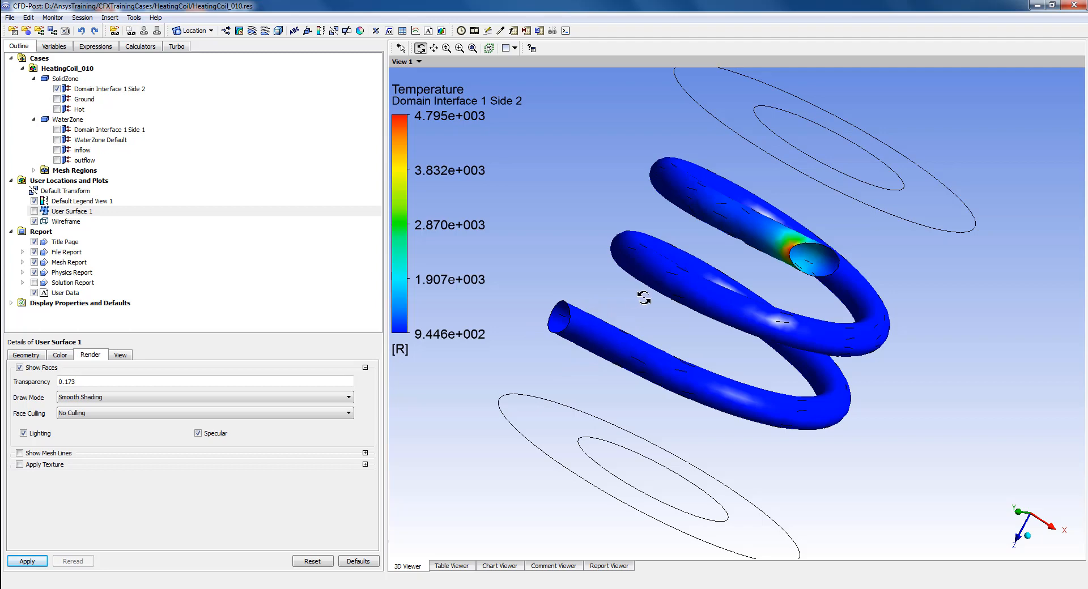
mouse_move(585, 339)
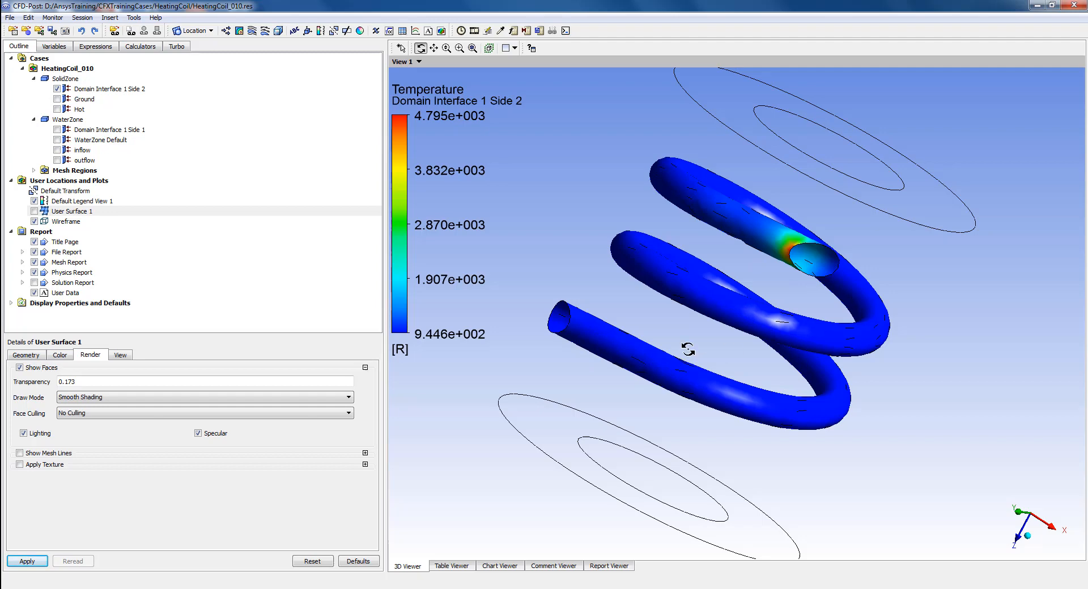
mouse_move(584, 318)
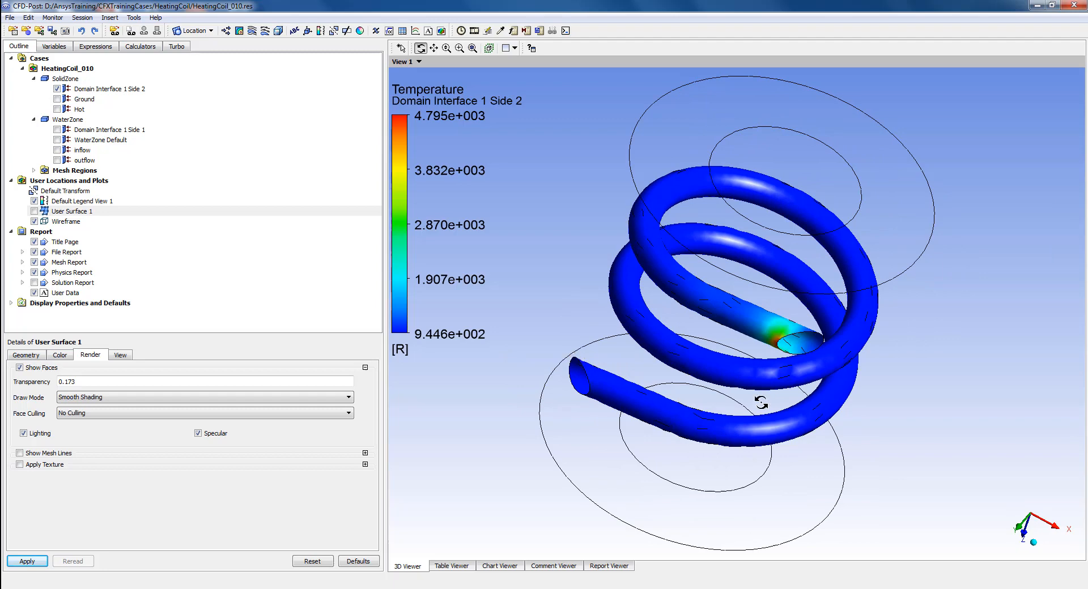
mouse_move(710, 376)
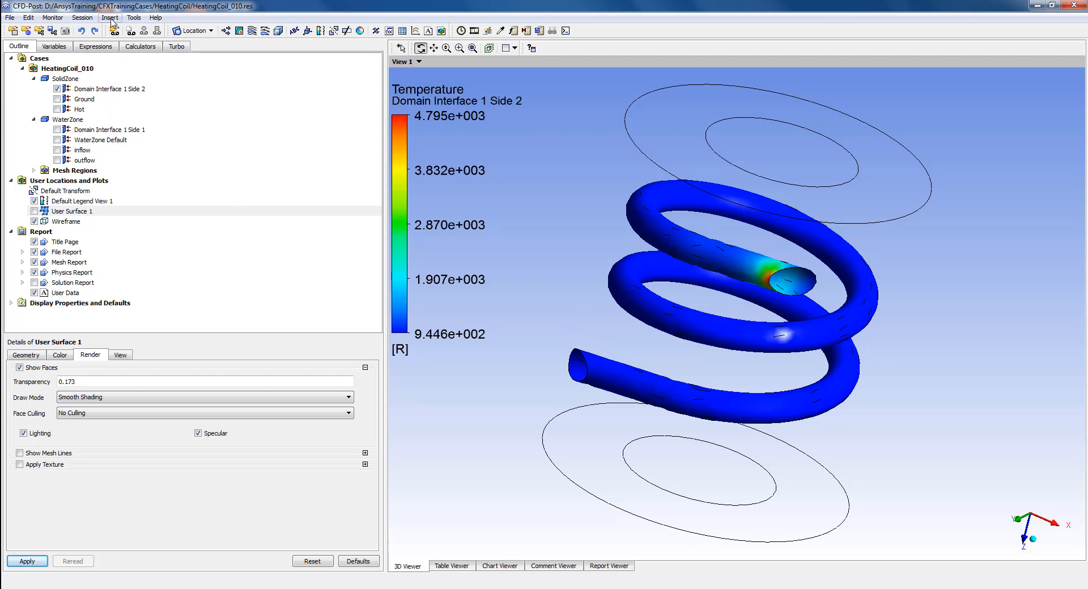
Step: Insert a new user surface location and keep the default name User Surface 2
left_click(109, 18)
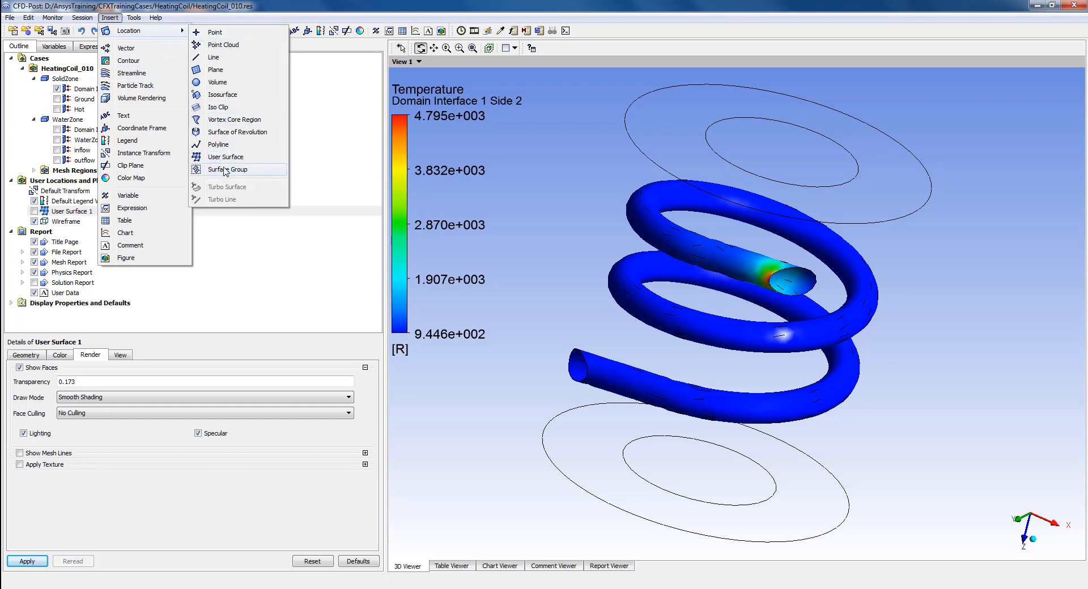
left_click(225, 156)
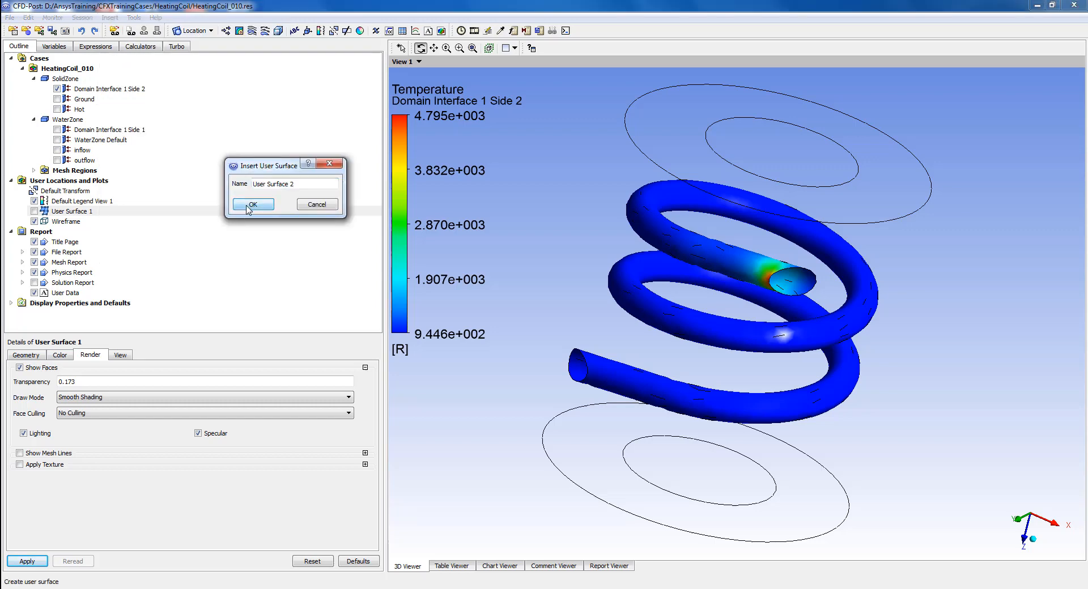
left_click(252, 204)
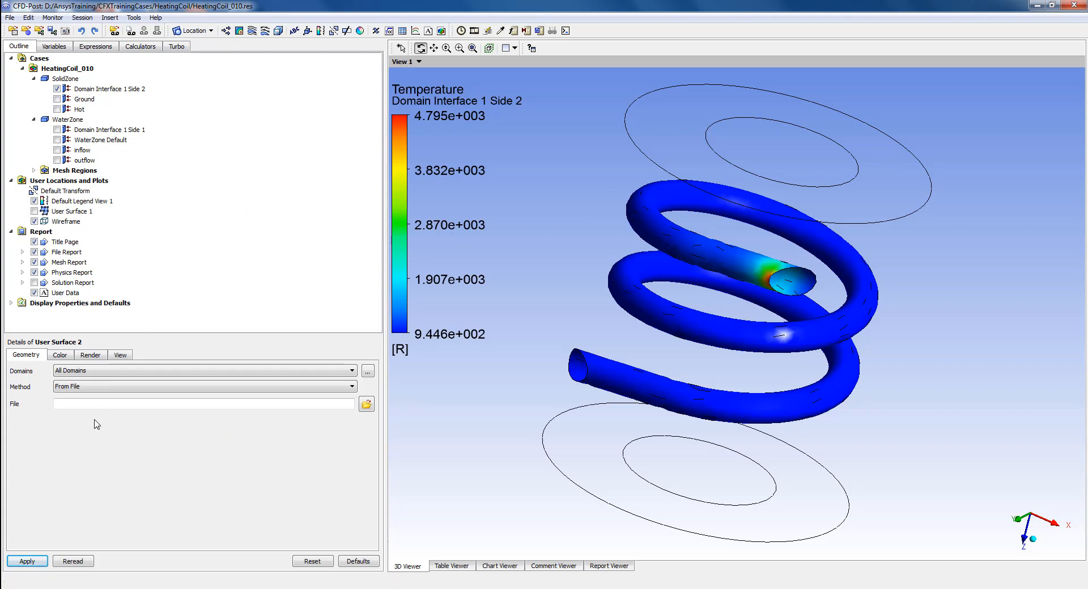
mouse_move(87, 449)
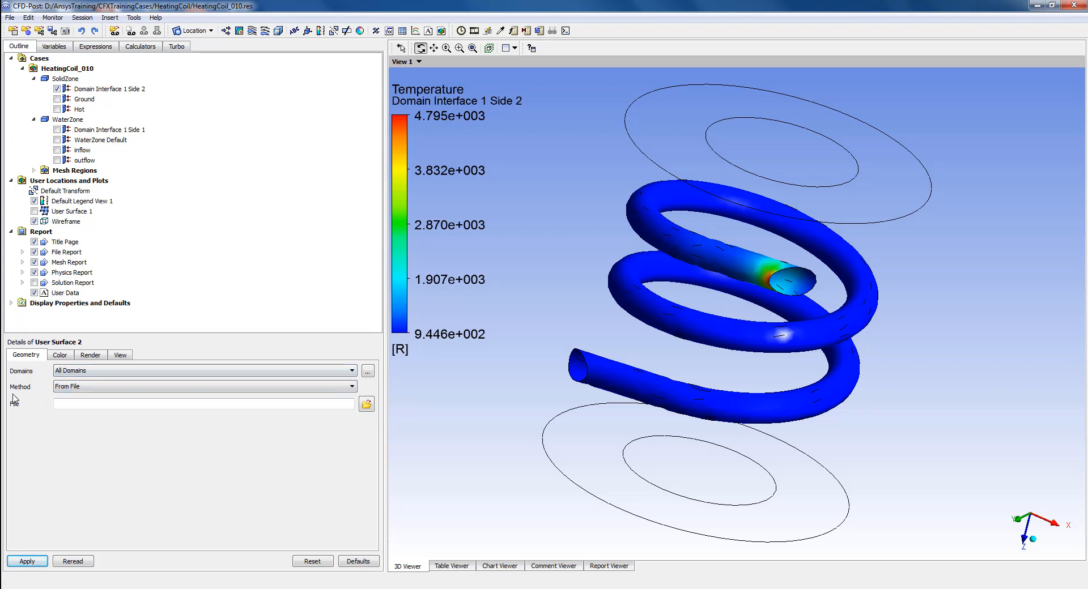
Step: Define User Surface 2 as an offset from Domain Interface 1 Side 1
left_click(353, 386)
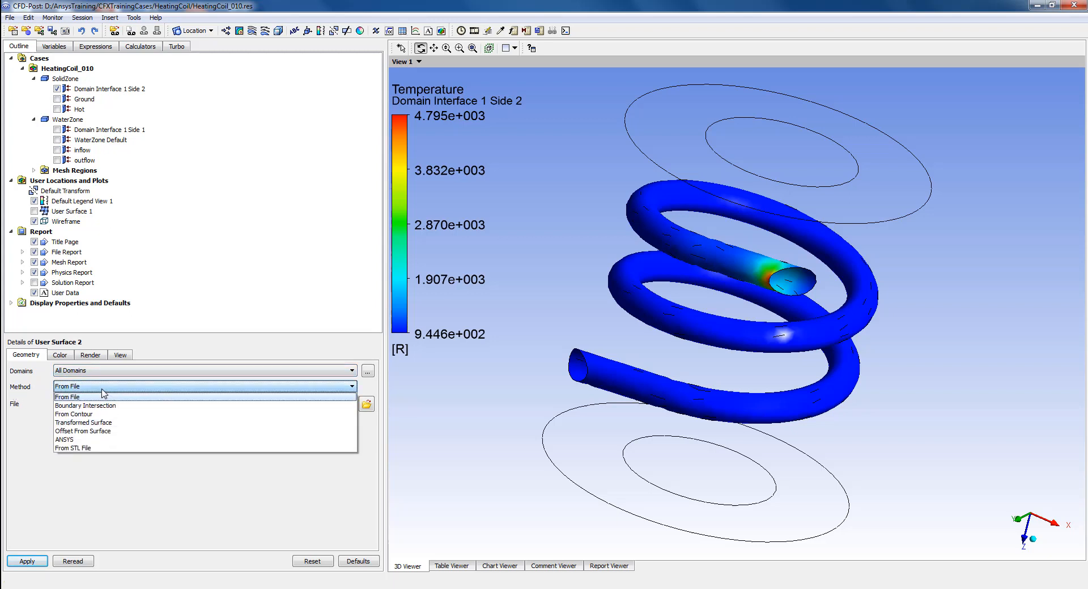
mouse_move(101, 432)
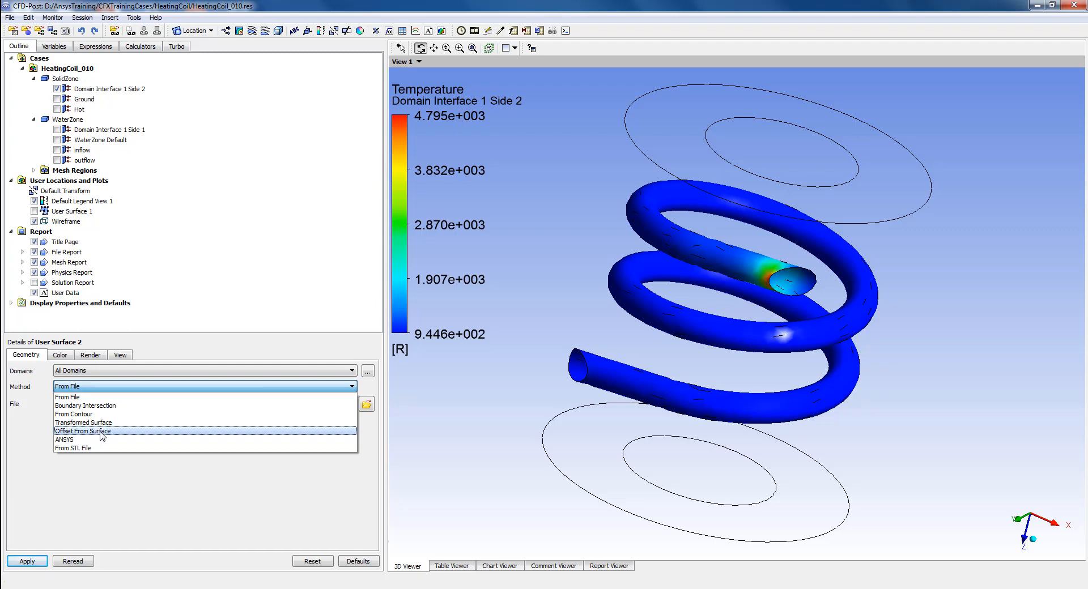
left_click(82, 431)
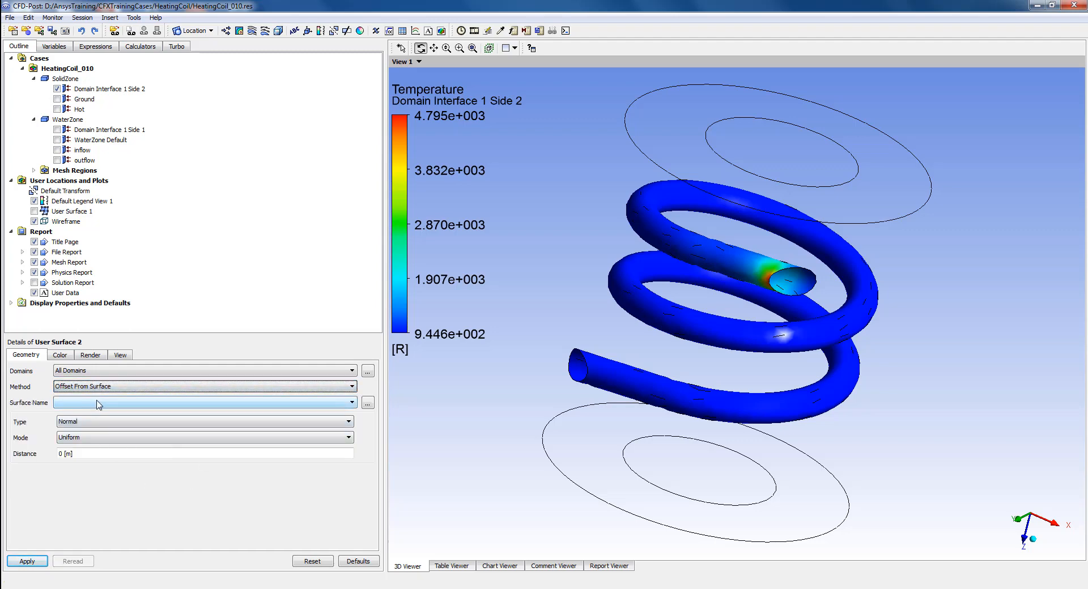
mouse_move(52, 412)
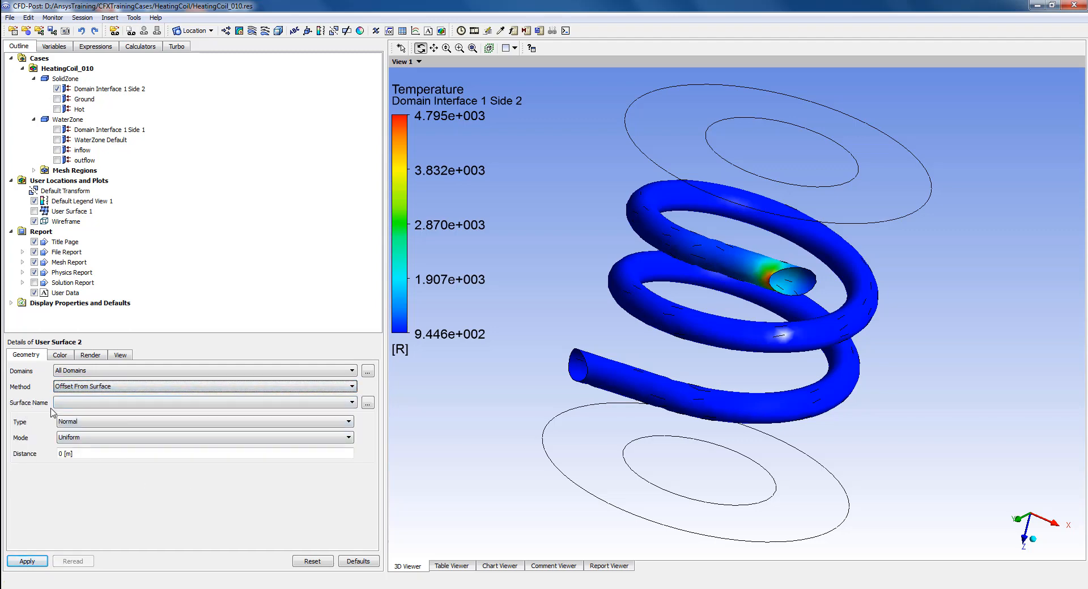
mouse_move(263, 413)
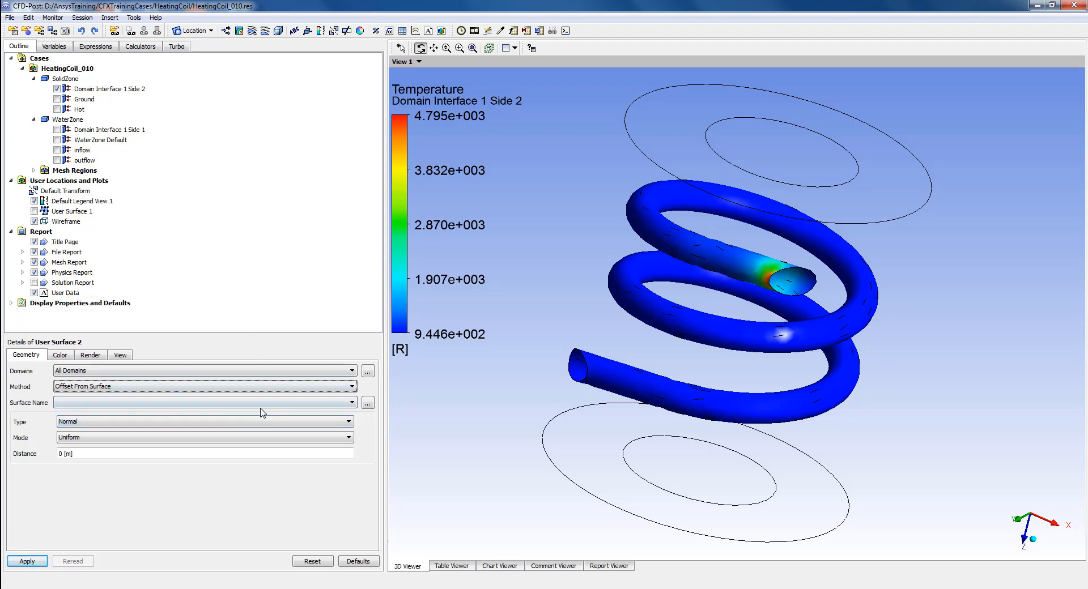
left_click(352, 402)
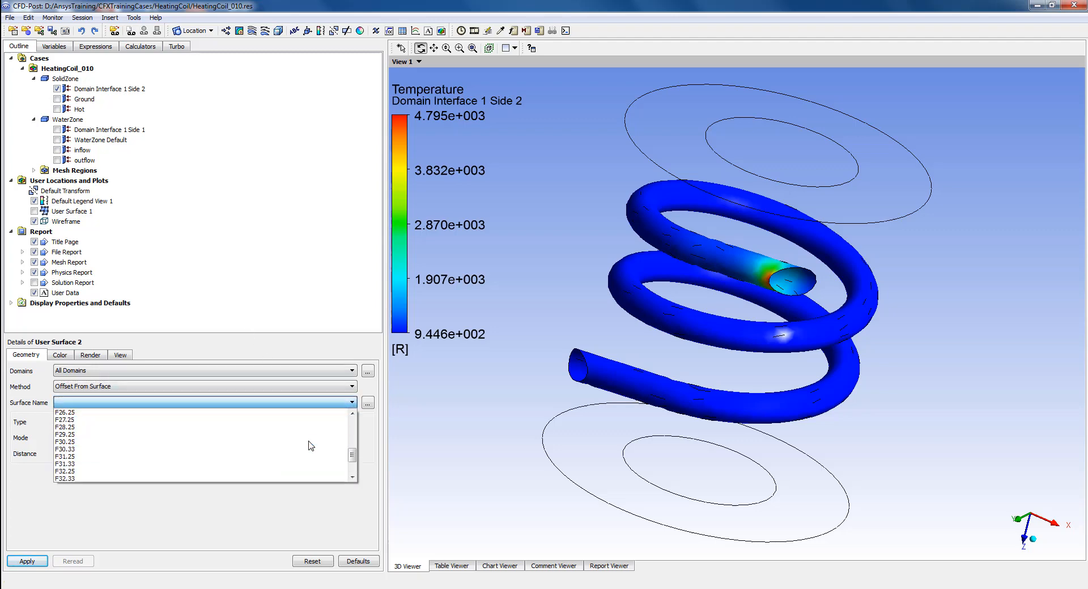
scroll("up", 3)
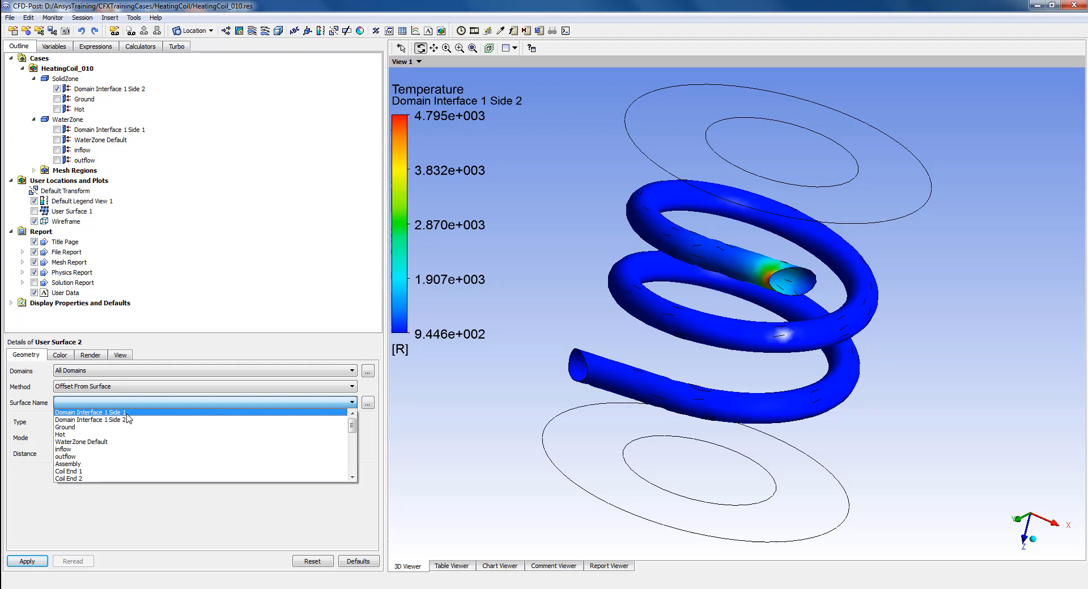
left_click(90, 412)
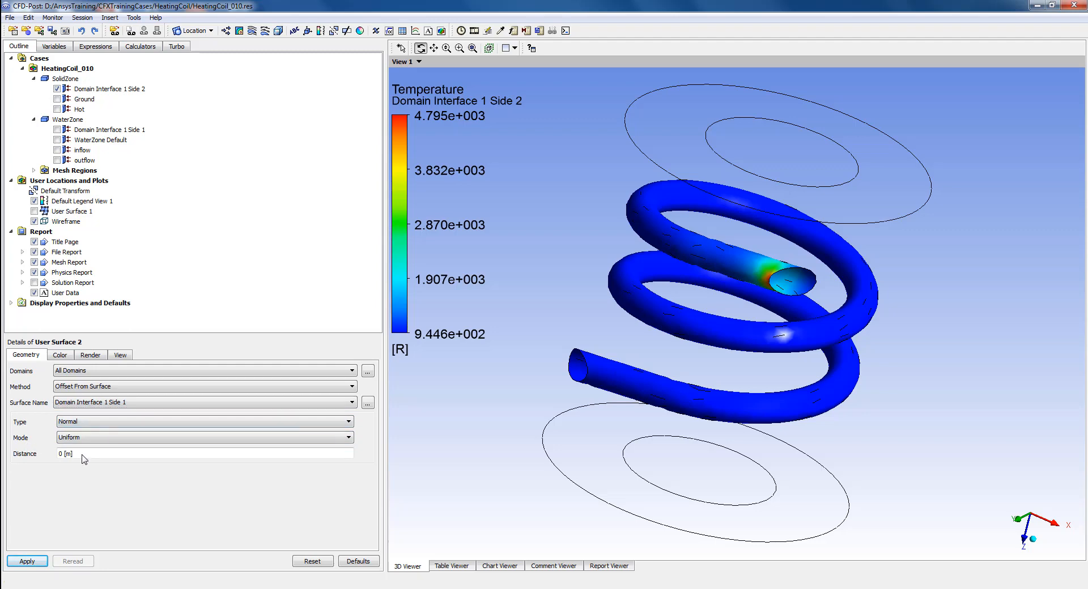
Step: Set the offset distance to 0.02 m and apply the surface settings
left_click(173, 453)
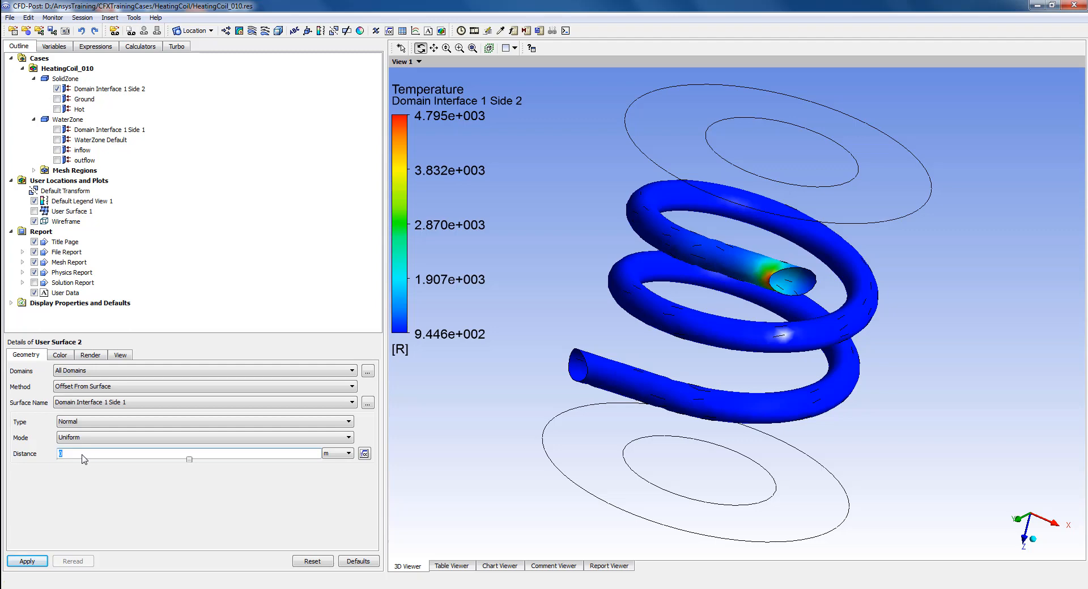
type("0.")
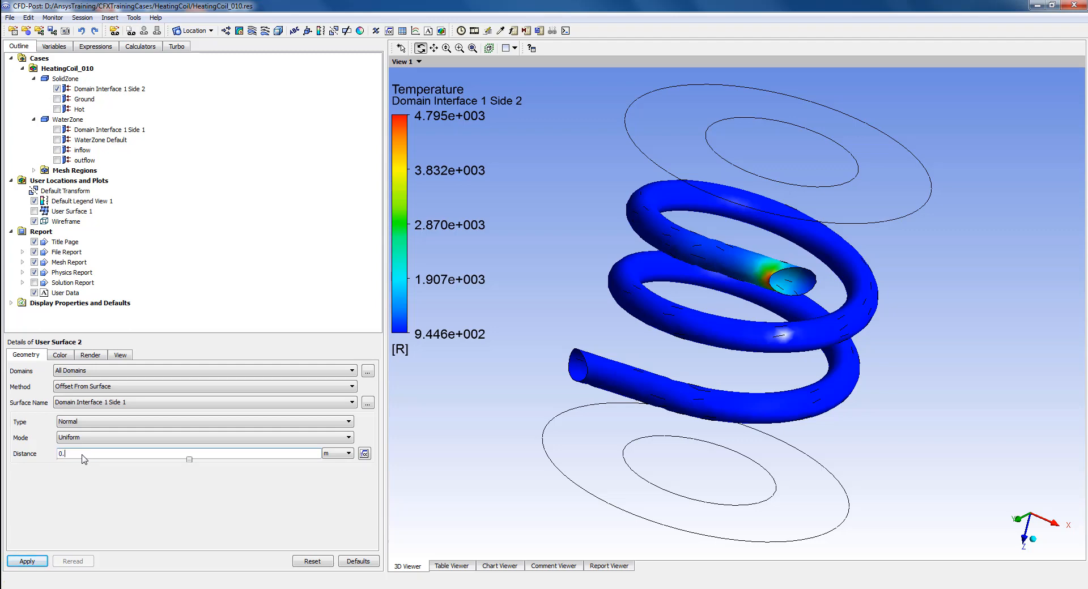
type("02")
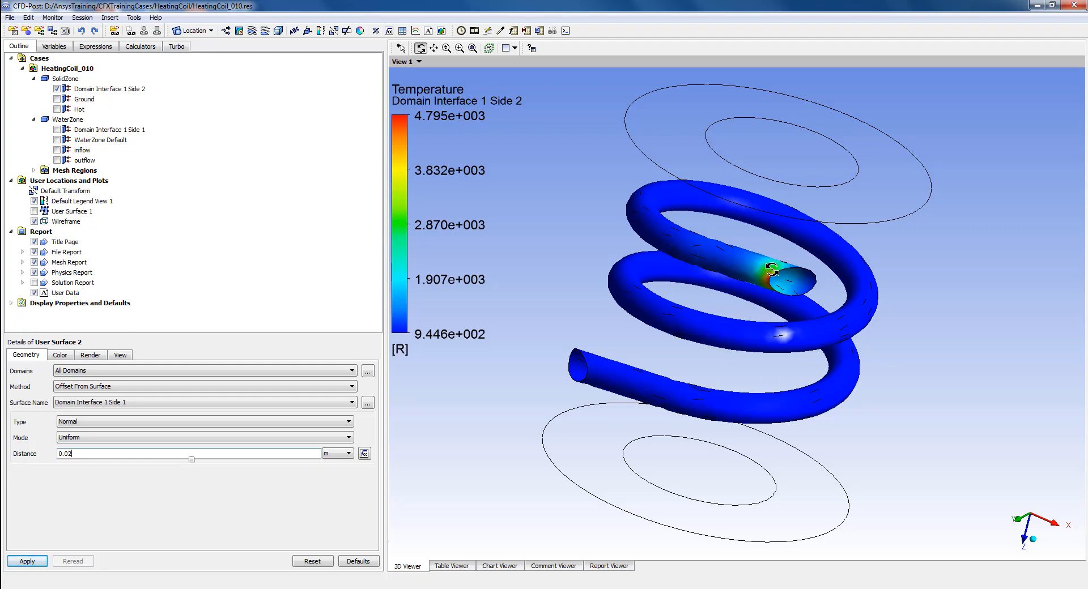
left_click(27, 560)
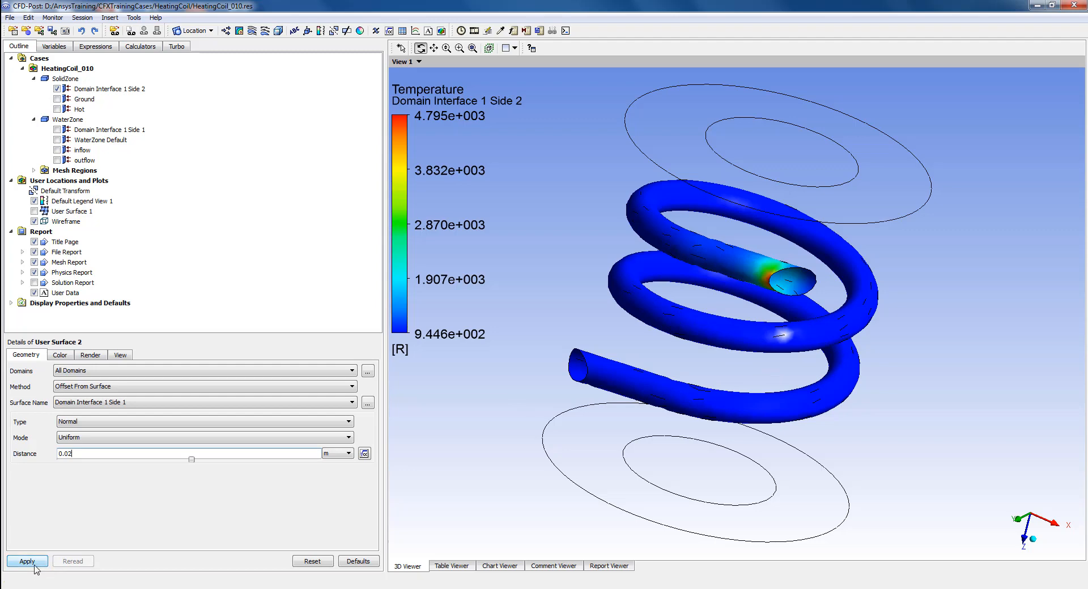
Step: Create User Surface 2 and orbit the coil to inspect the grey offset shell
left_click(27, 561)
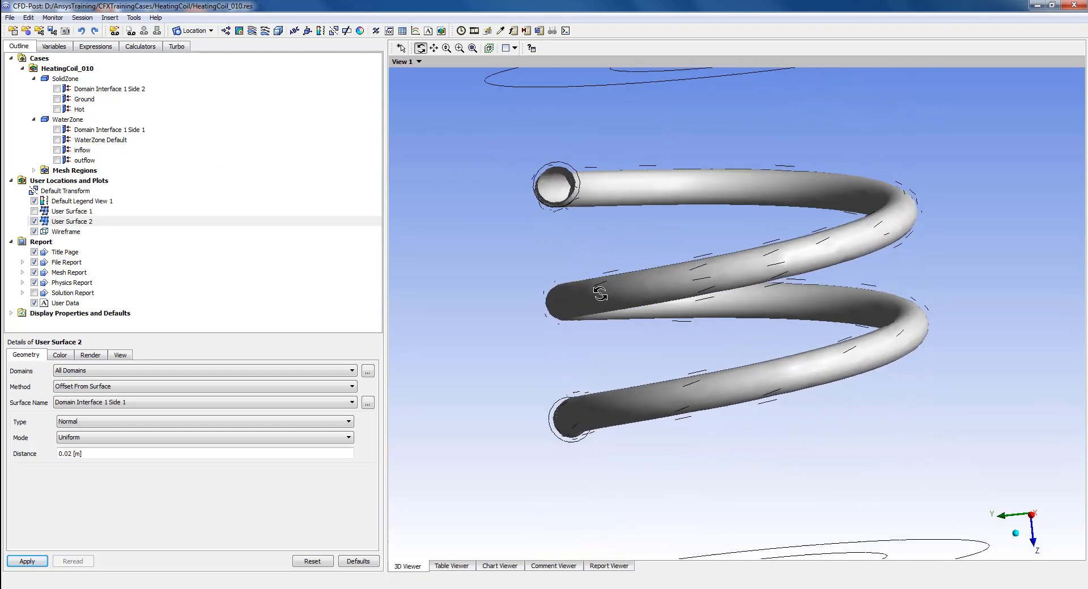
left_click_drag(624, 291, 624, 278)
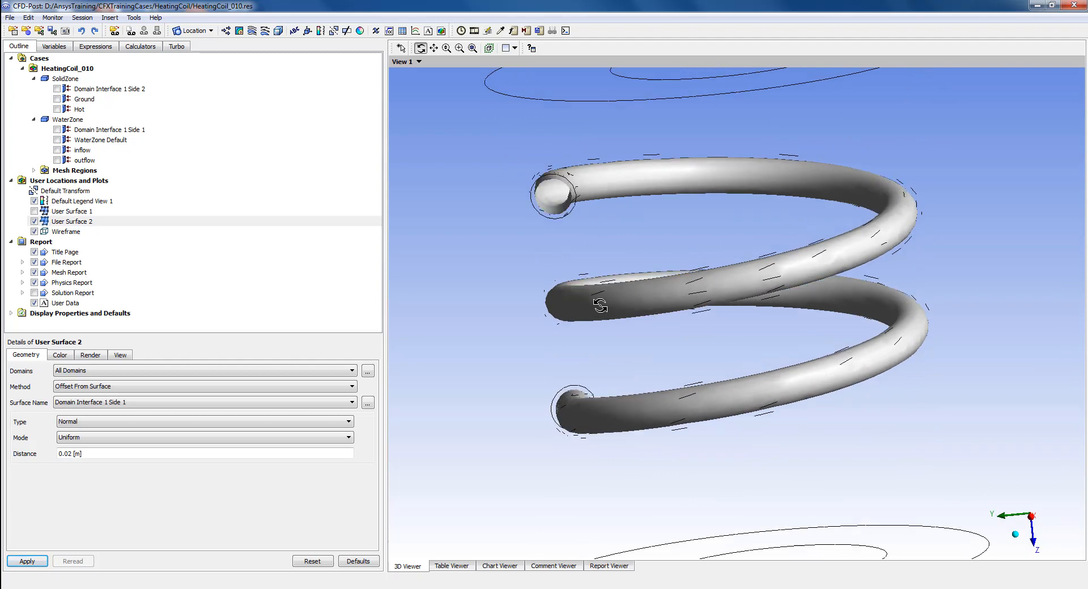
left_click_drag(600, 305, 473, 320)
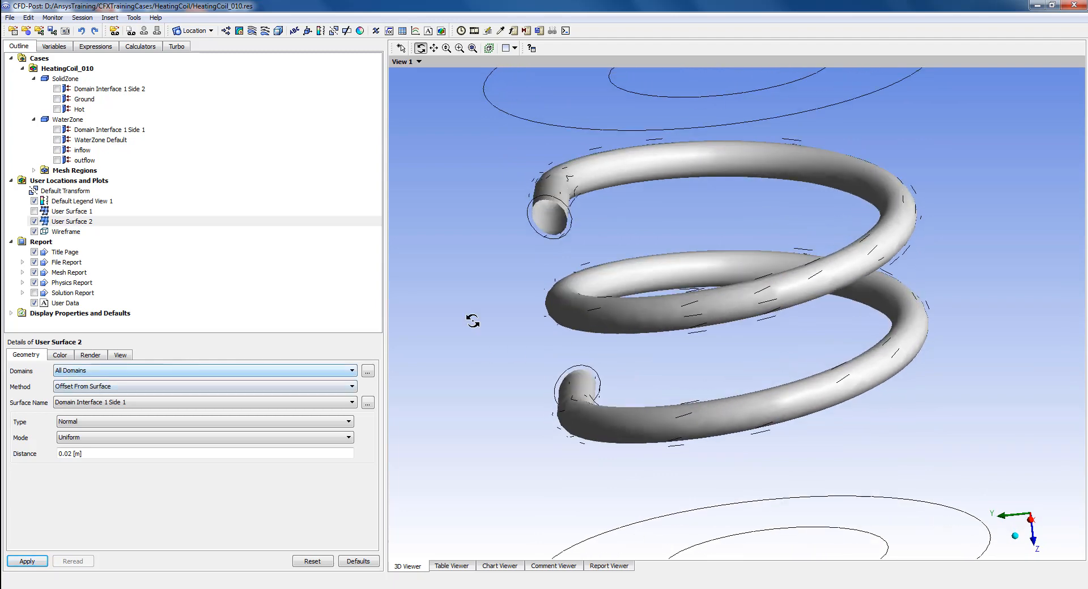
Step: Colour User Surface 2 by Temperature and orbit to view the hot inlet end
left_click(59, 355)
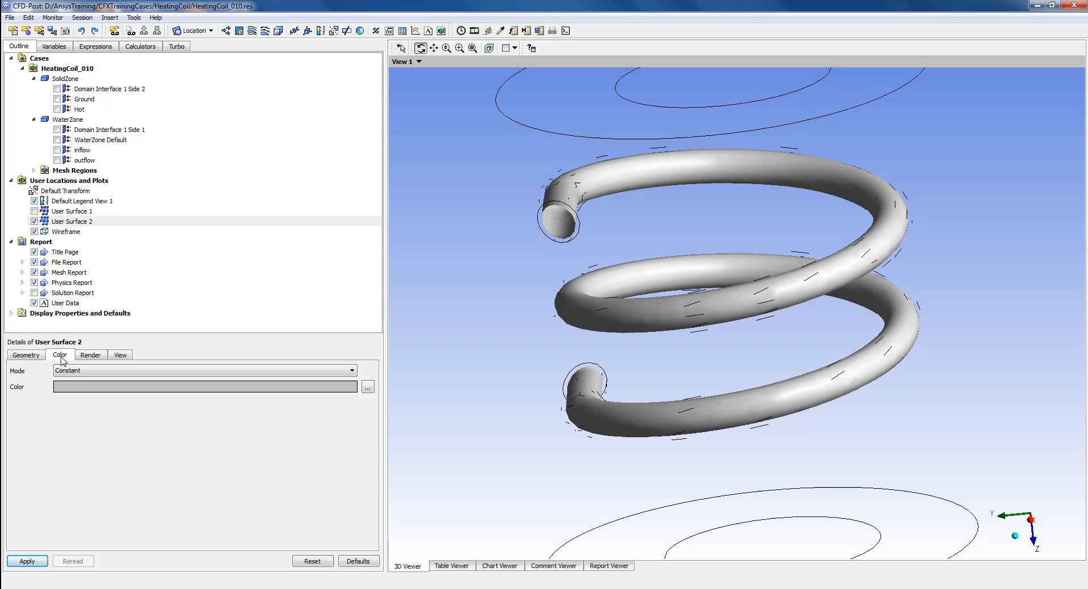
left_click(350, 370)
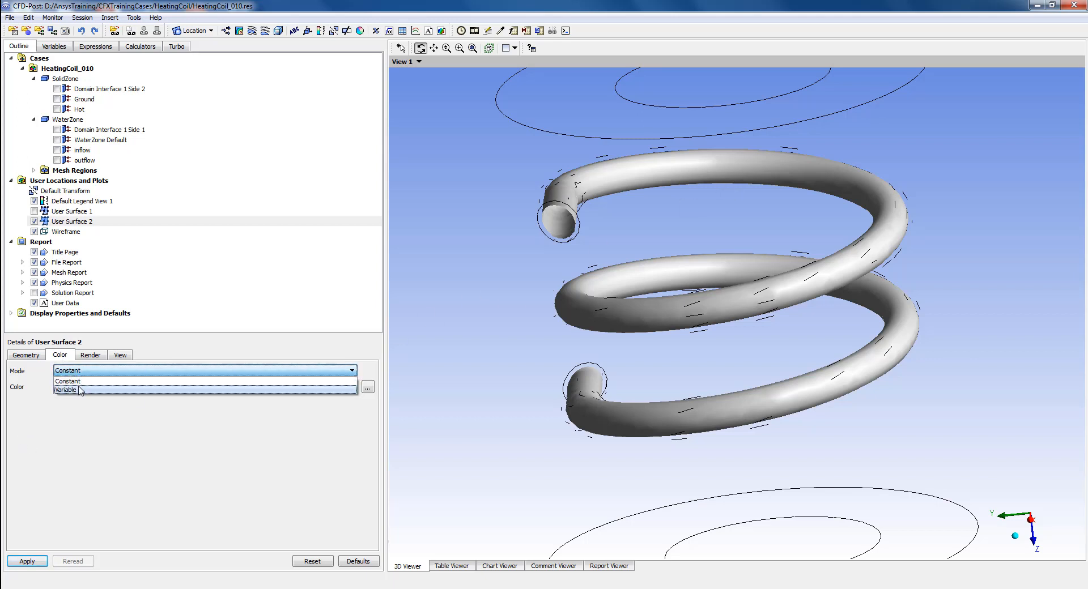
left_click(80, 389)
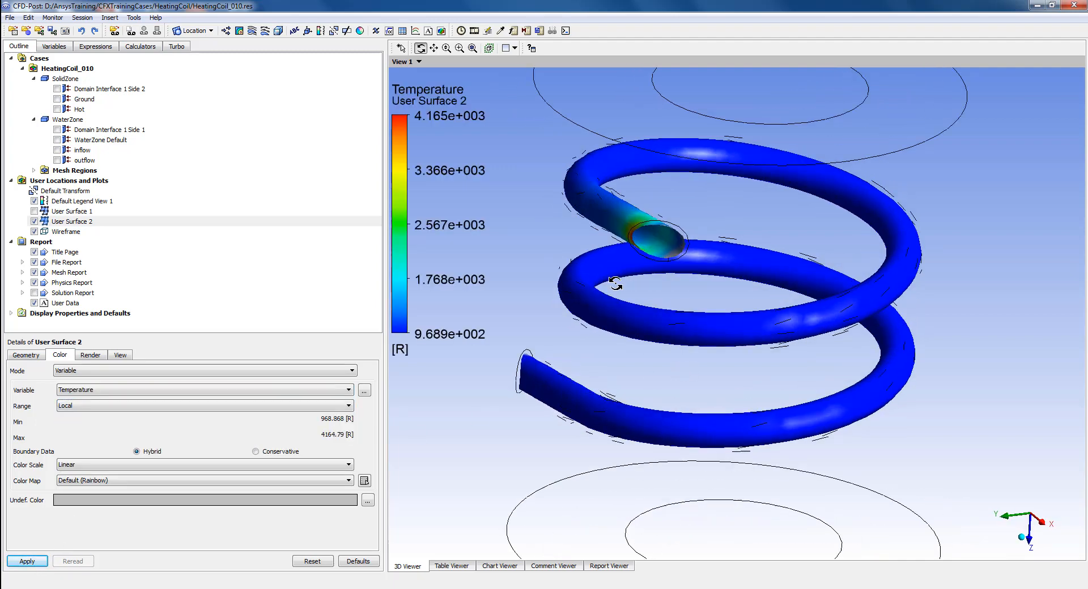
left_click_drag(611, 281, 594, 271)
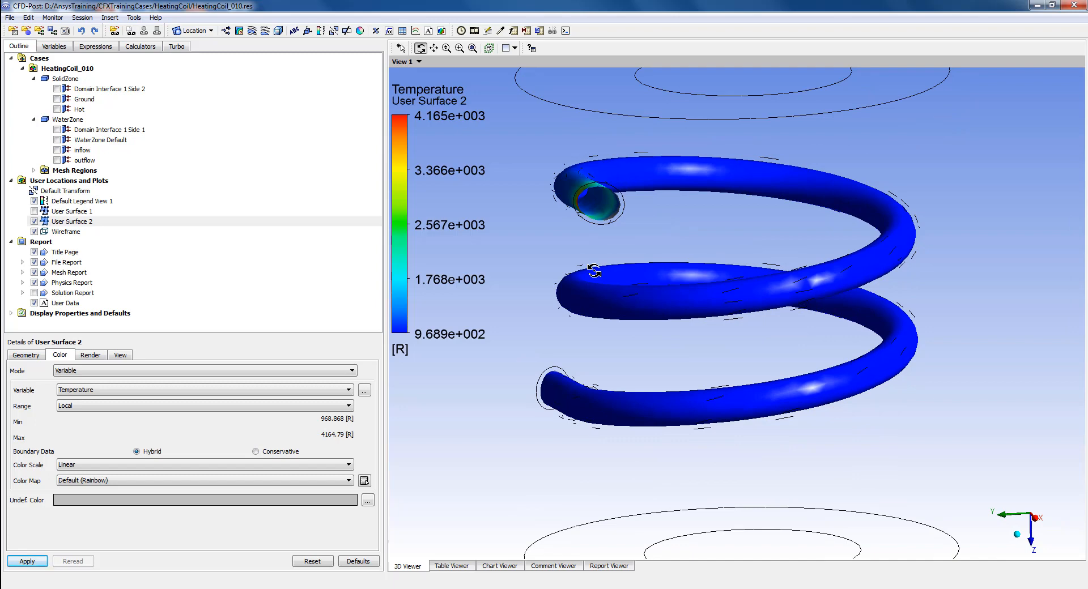
left_click_drag(594, 273, 664, 252)
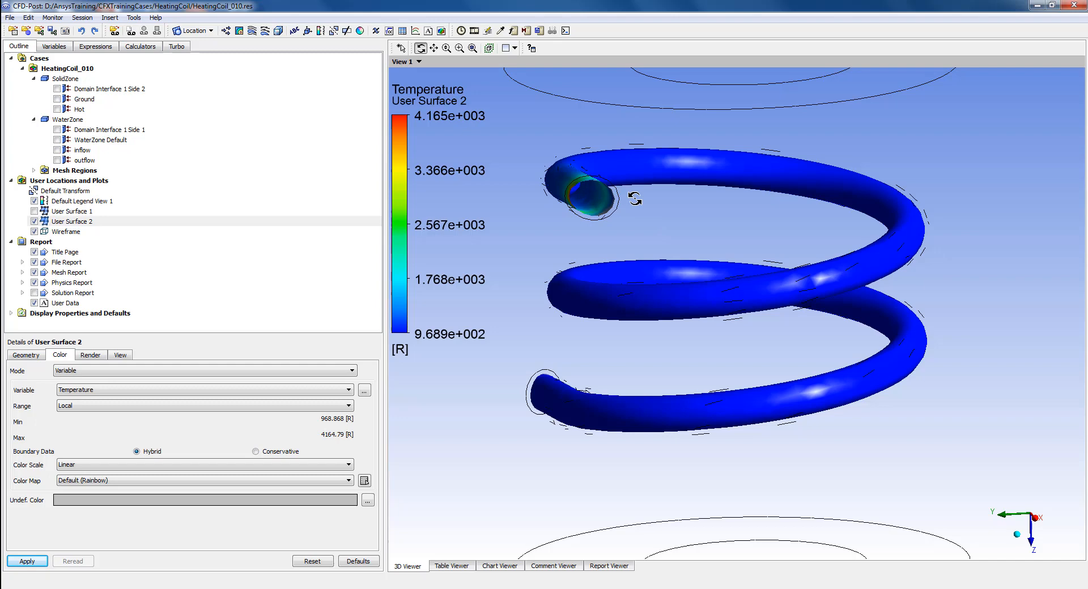
mouse_move(569, 240)
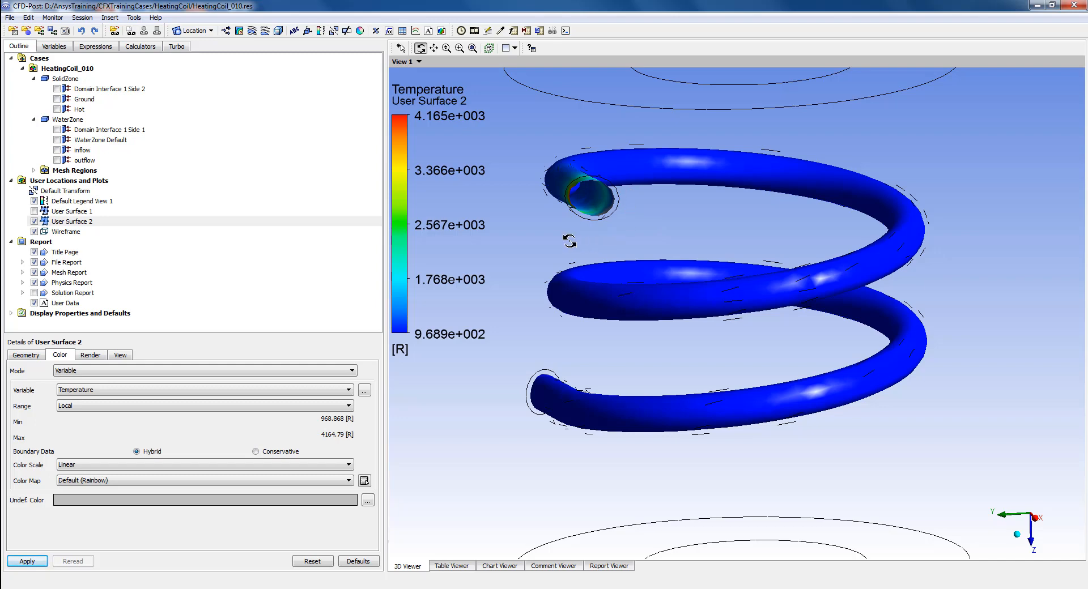